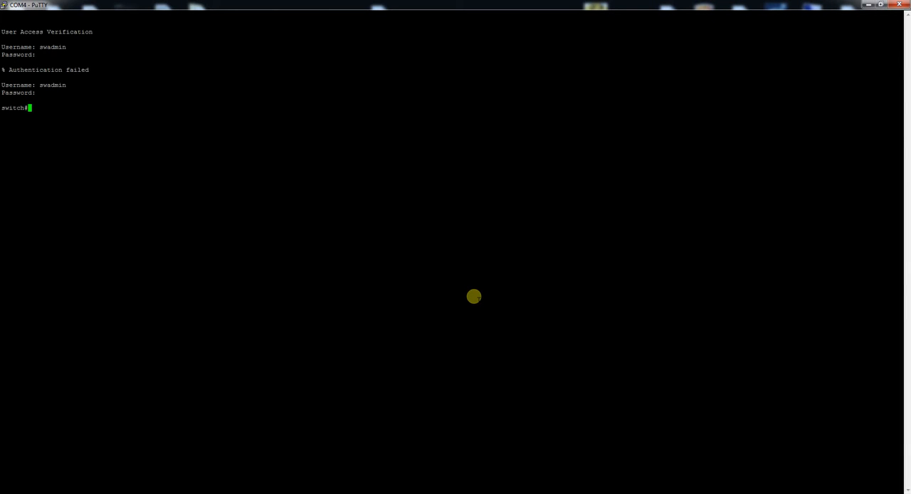
pyautogui.write('c')
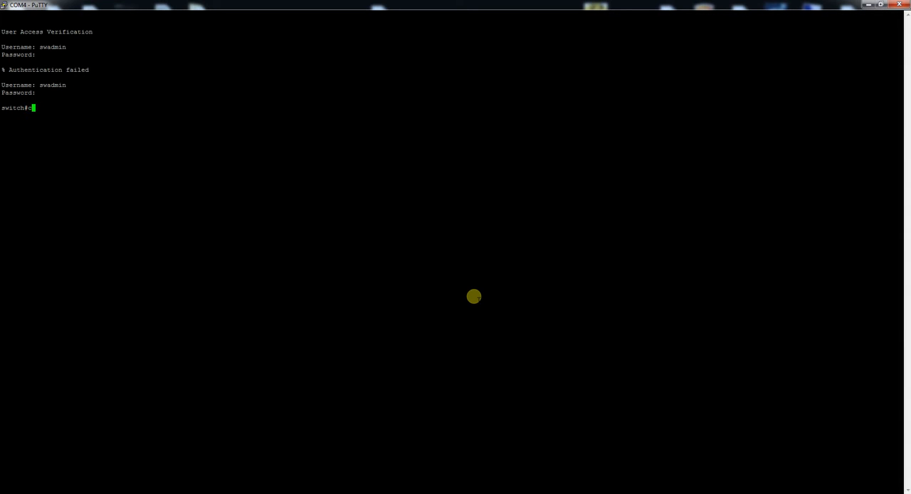
pyautogui.write('onf t')
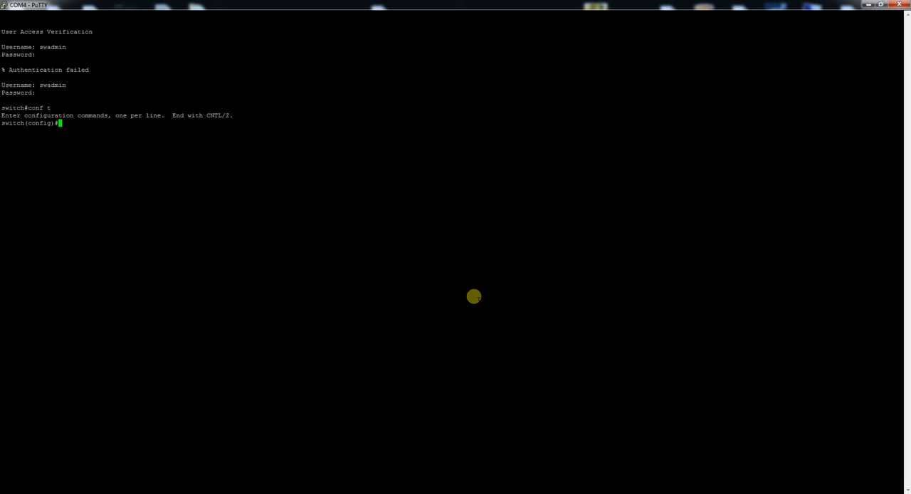
pyautogui.write('vlan 5')
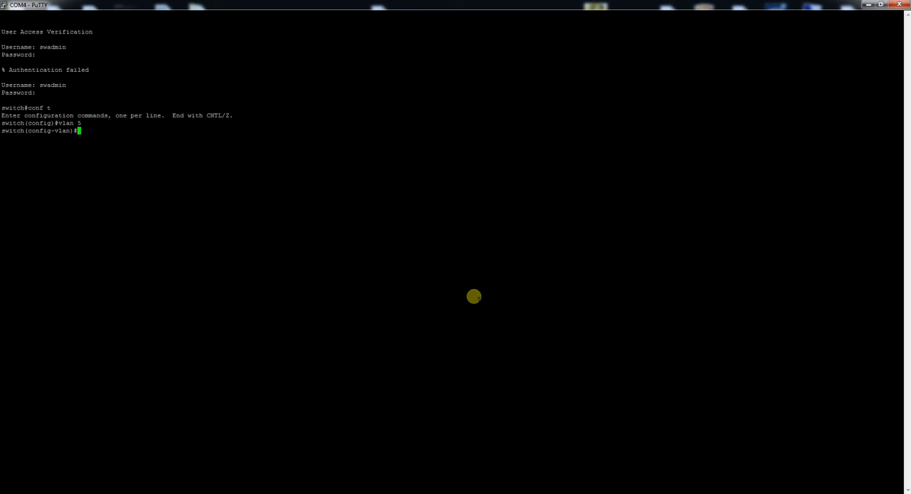
pyautogui.write('exit')
pyautogui.write('inter gi1/0/1')
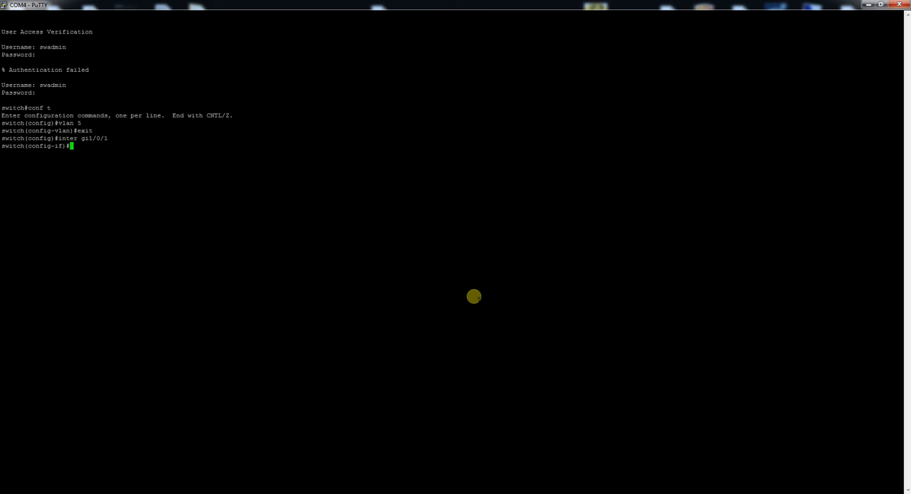
pyautogui.write('switchport')
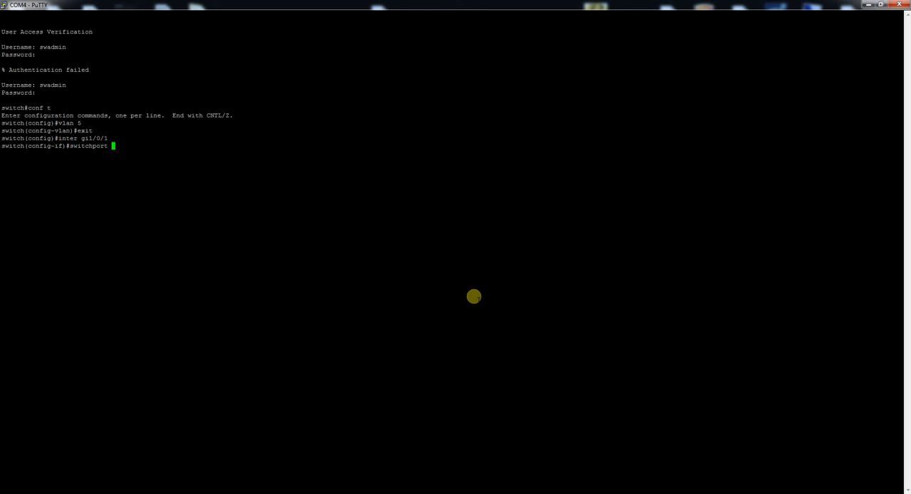
pyautogui.write('acc vlan')
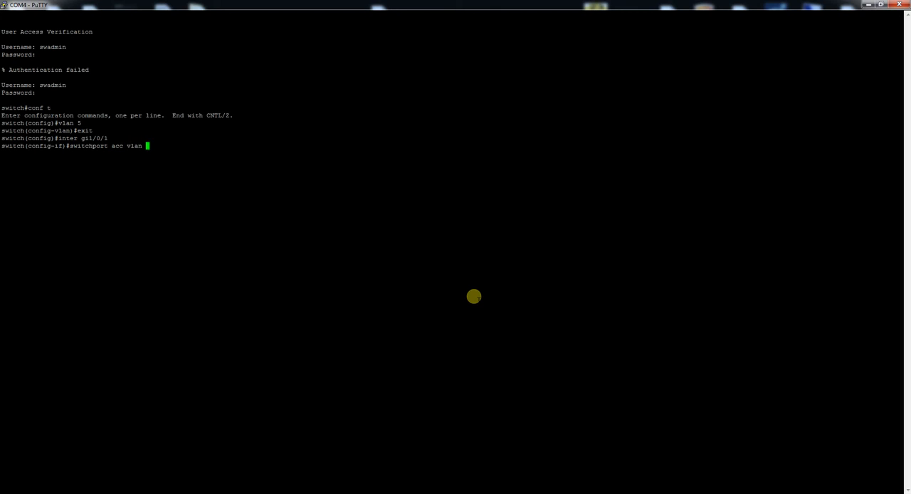
pyautogui.write('6')
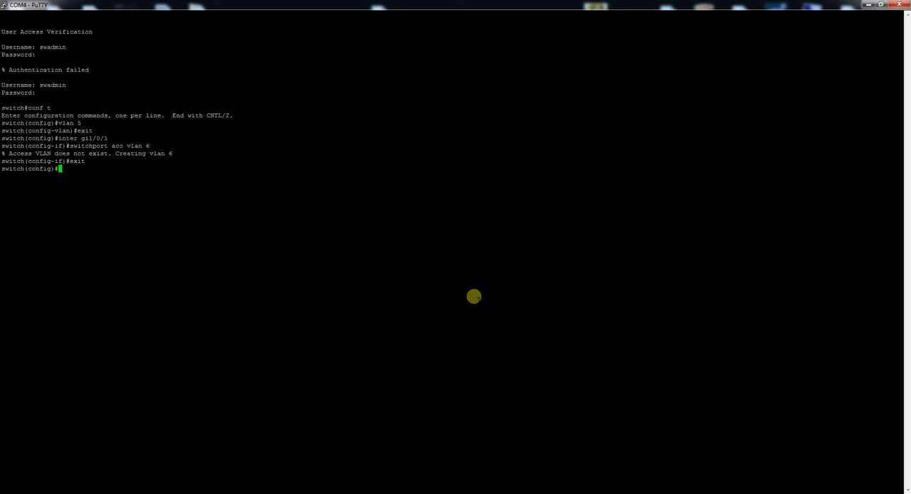
pyautogui.write('exit')
pyautogui.write('write erase')
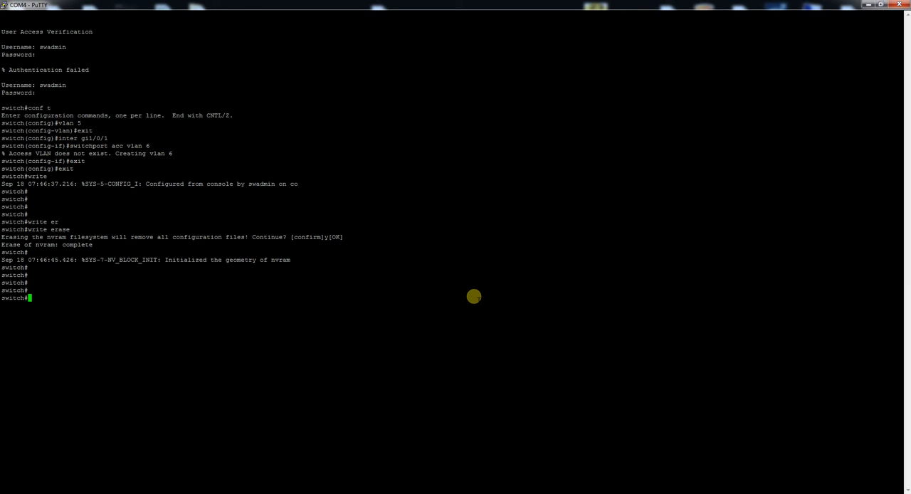
pyautogui.write('copy ru')
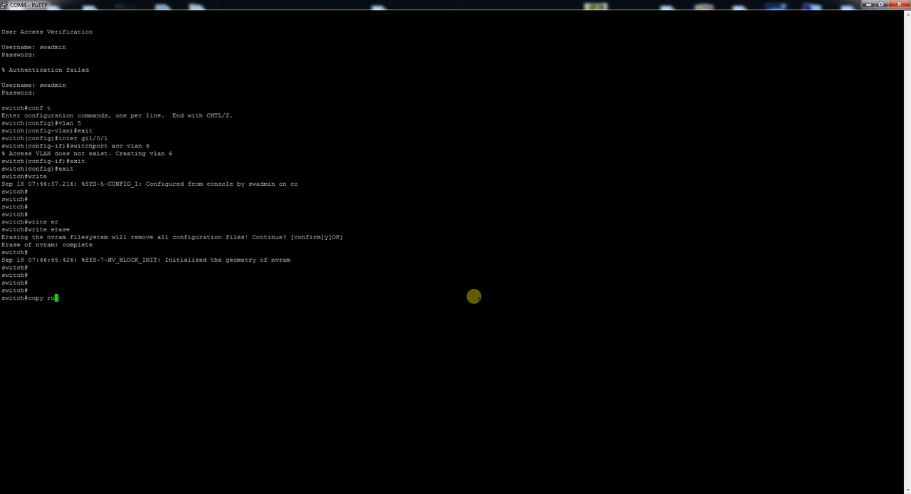
pyautogui.write('running-configstart')
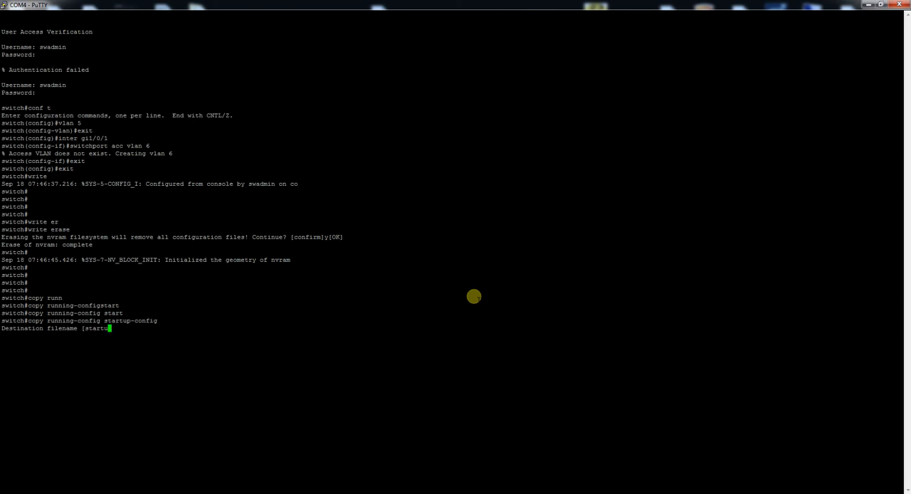
pyautogui.write('y')
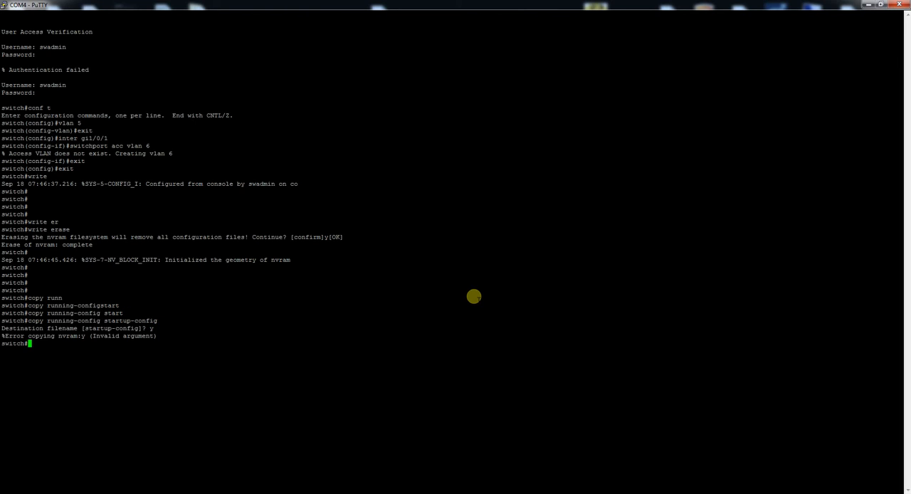
pyautogui.write('y')
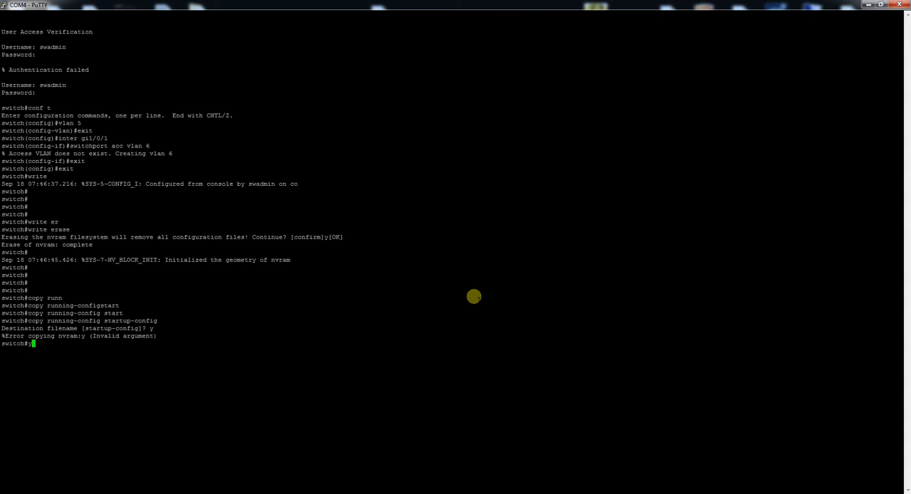
pyautogui.write('copy running-config startup-config')
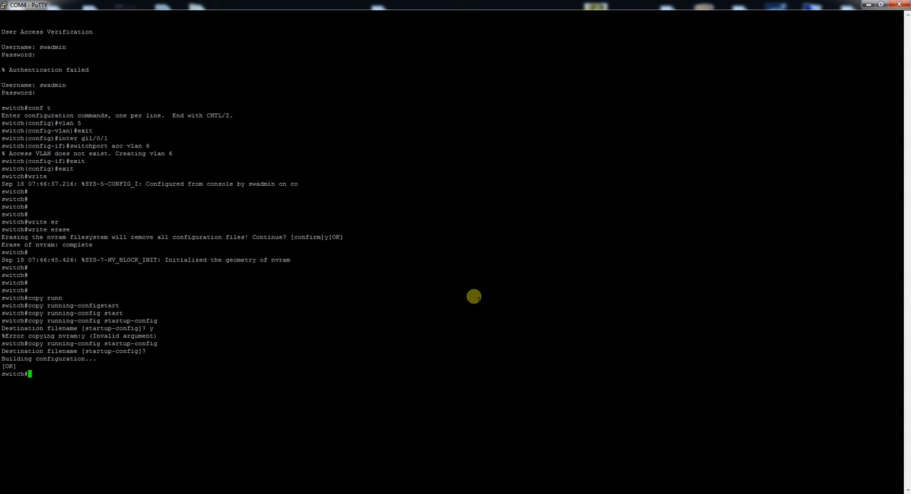
pyautogui.write('reload')
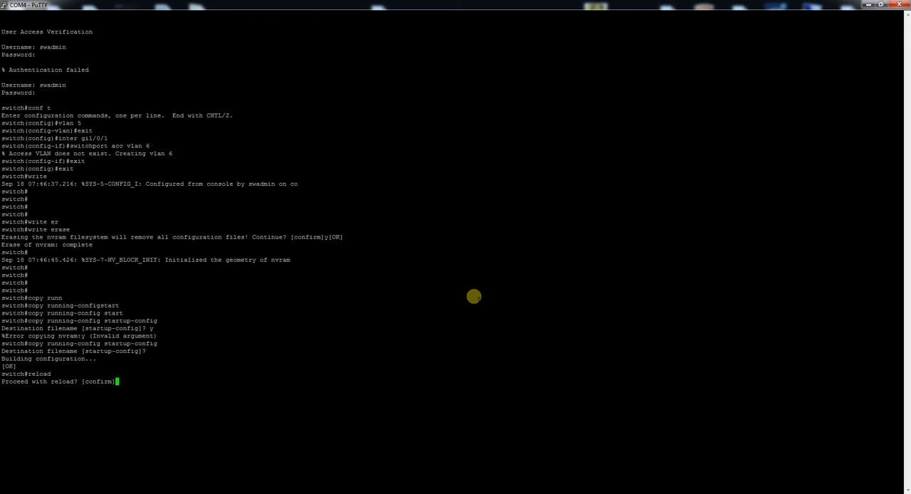
pyautogui.write('u')
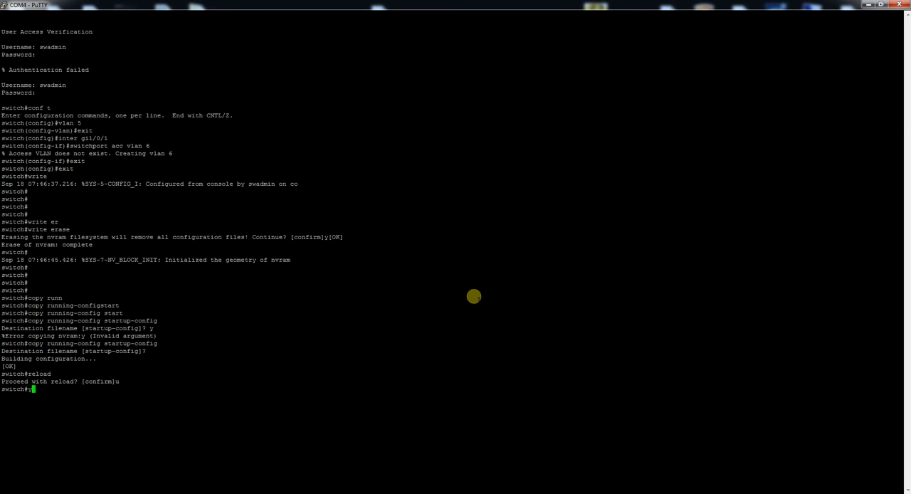
pyautogui.write('es')
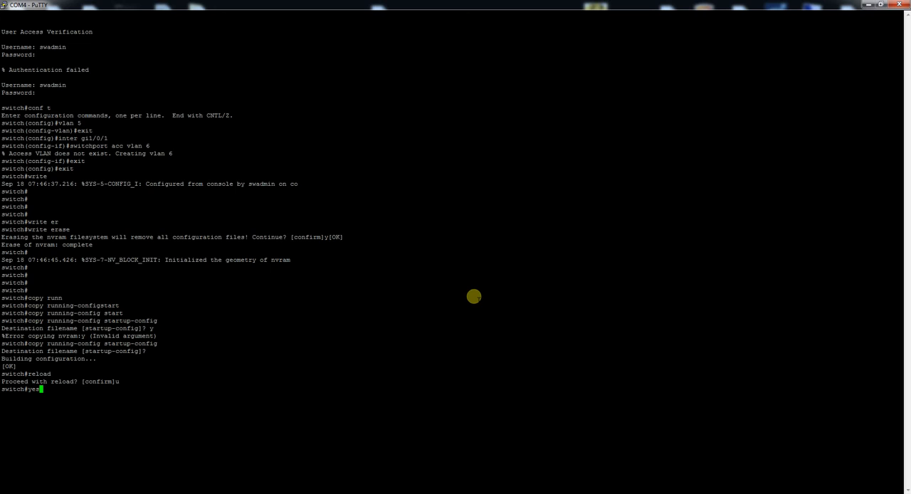
pyautogui.write('reload')
pyautogui.write('y')
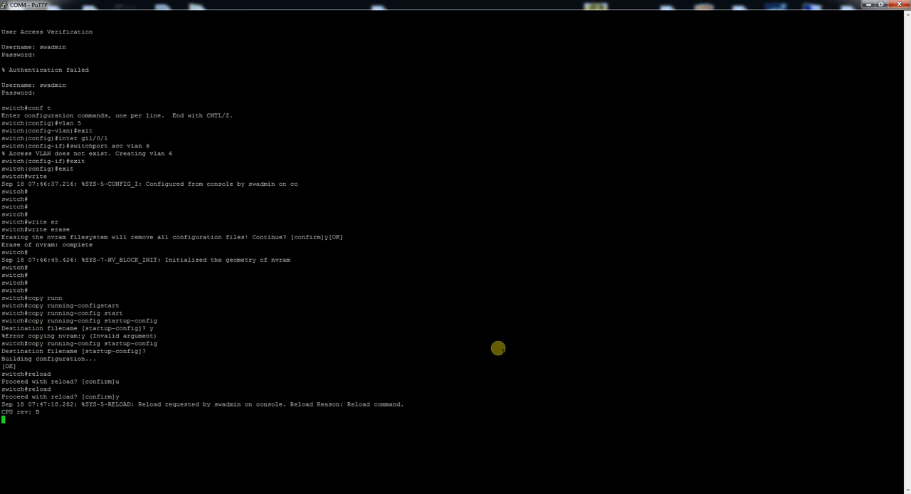
pyautogui.moveTo(287, 462)
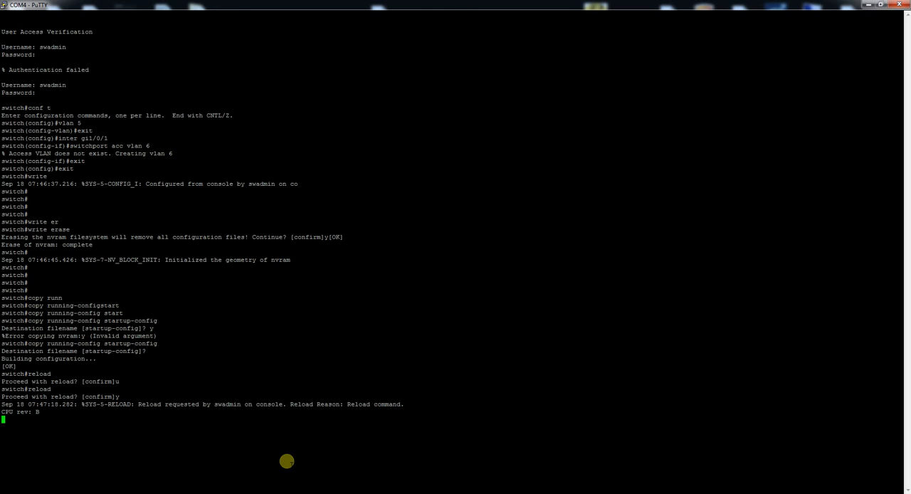